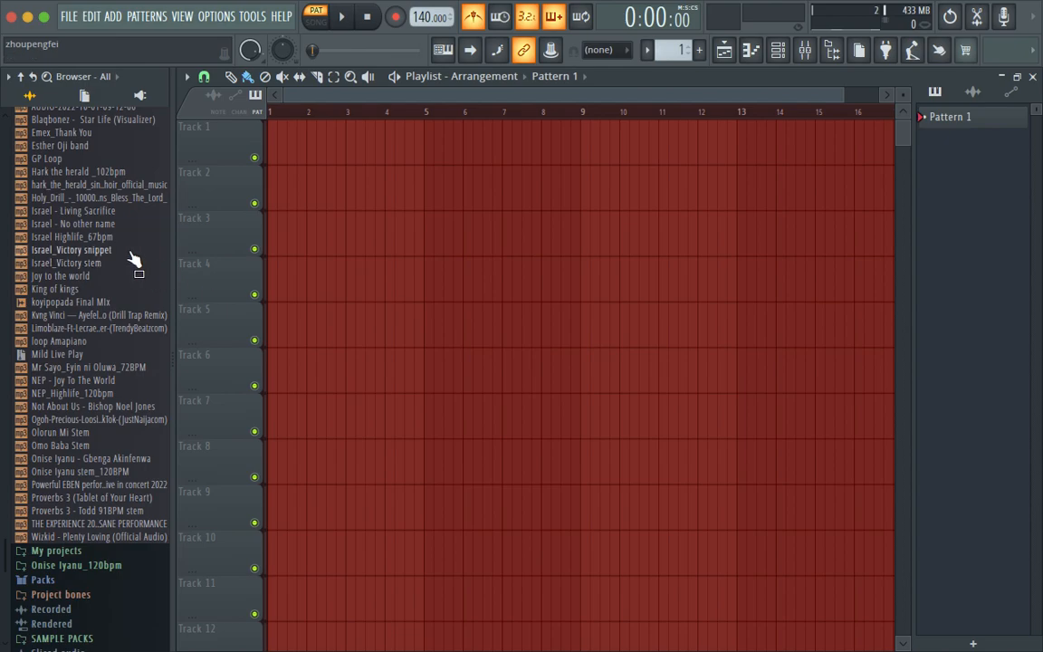
# - Browse the Music folder's songs and pick Wizkid - Plenty Loving (Official Audio) to decode
pyautogui.scroll(-3)
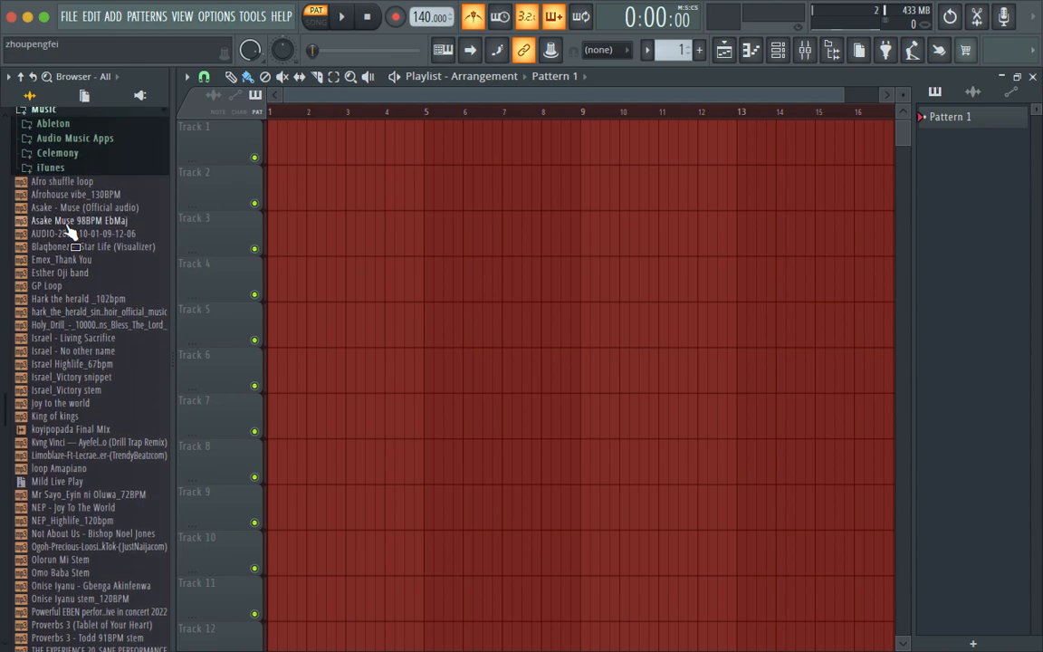
pyautogui.click(43, 214)
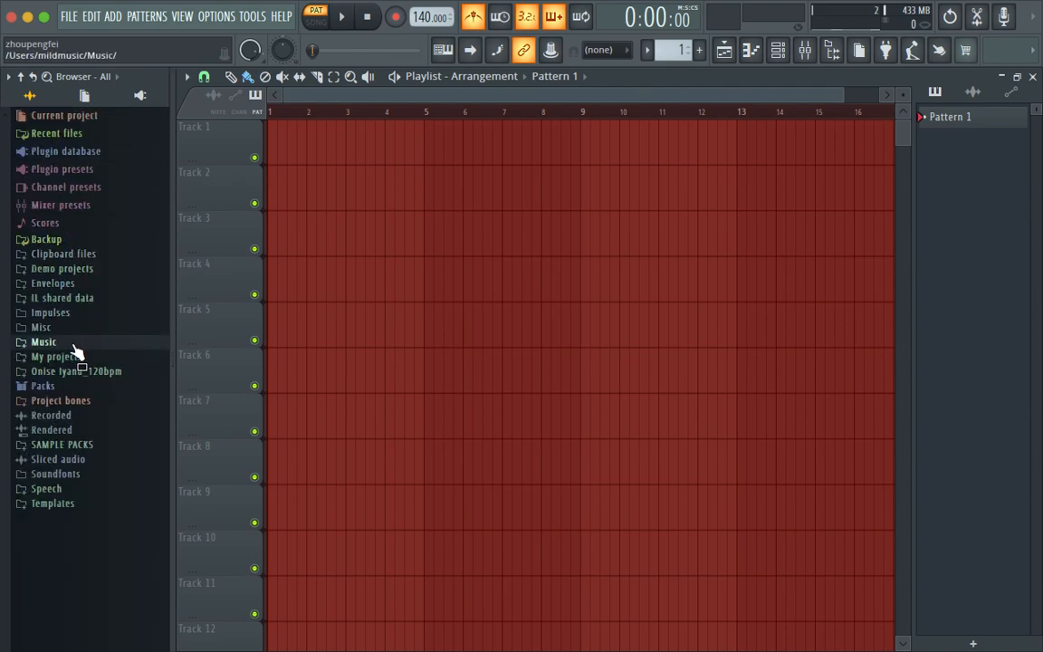
pyautogui.click(44, 341)
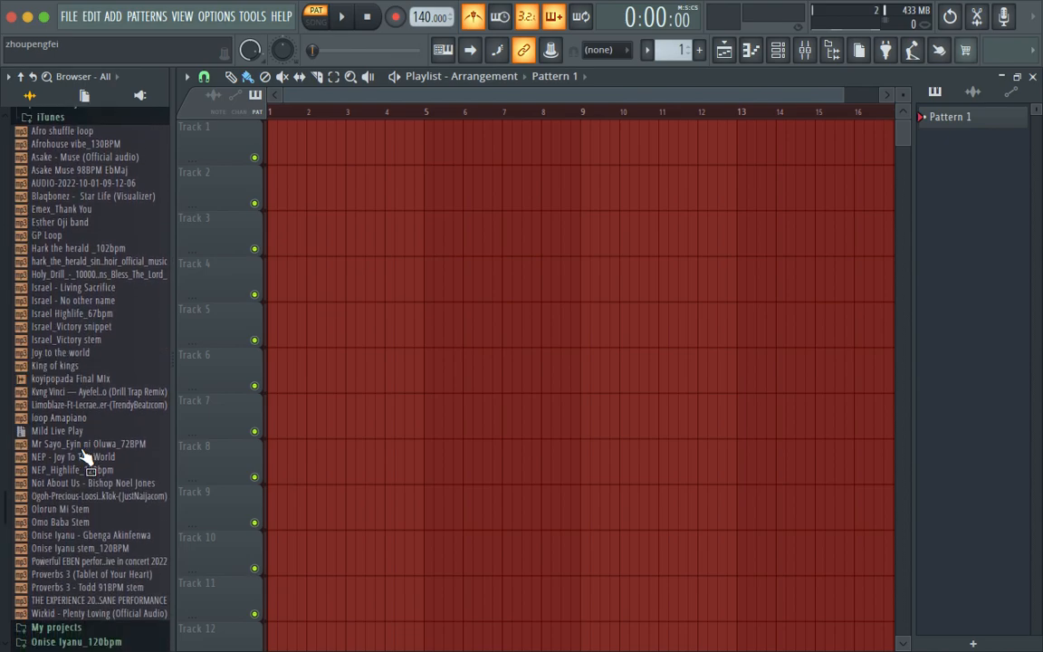
pyautogui.scroll(-3)
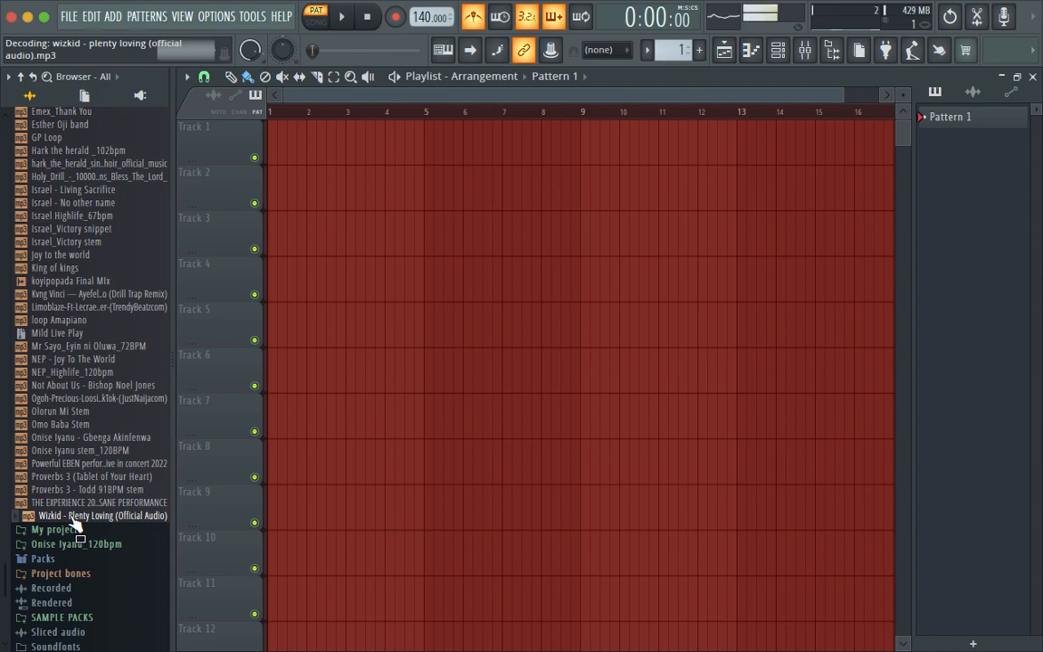
# - Drop Plenty Loving at the start of Track 1, leaving a second copy on Track 2
pyautogui.moveTo(82, 515); pyautogui.dragTo(327, 203)
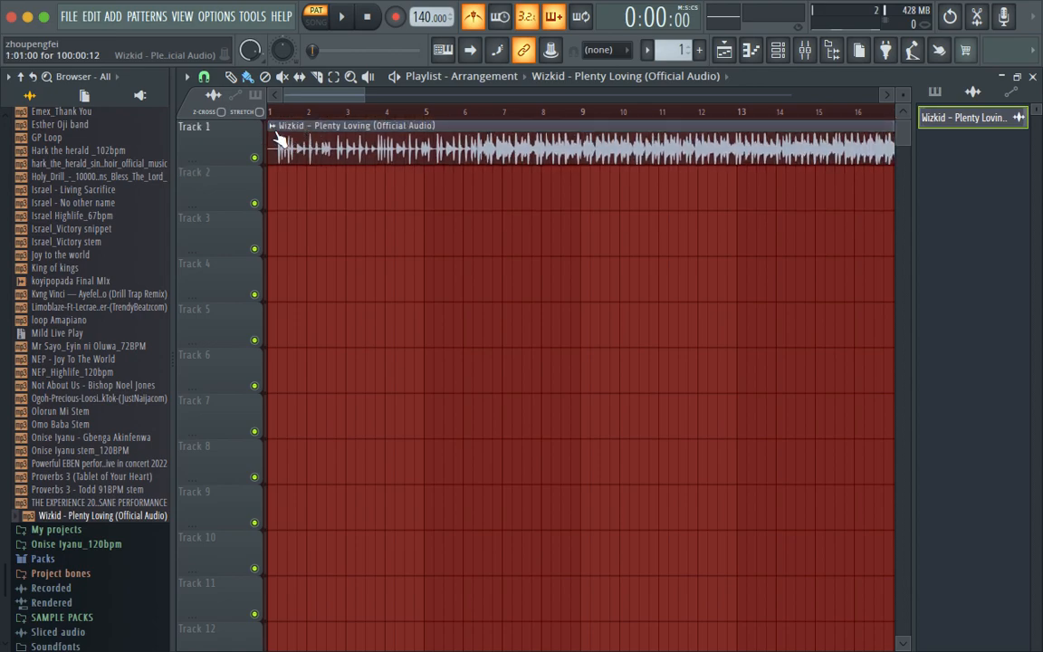
pyautogui.moveTo(337, 125)
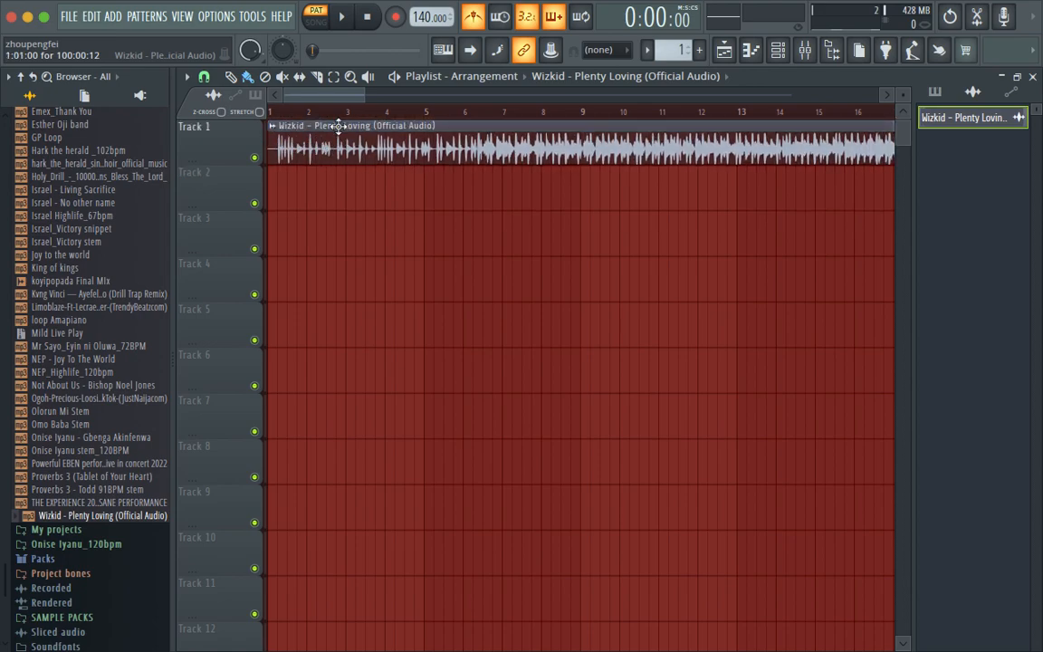
pyautogui.click(315, 17)
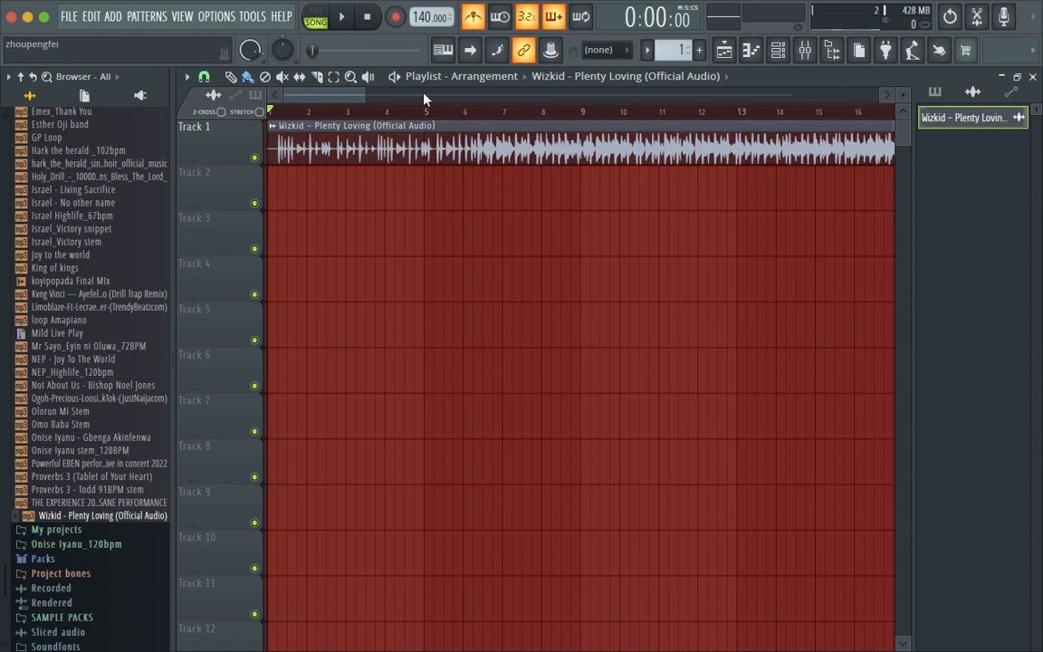
pyautogui.click(340, 16)
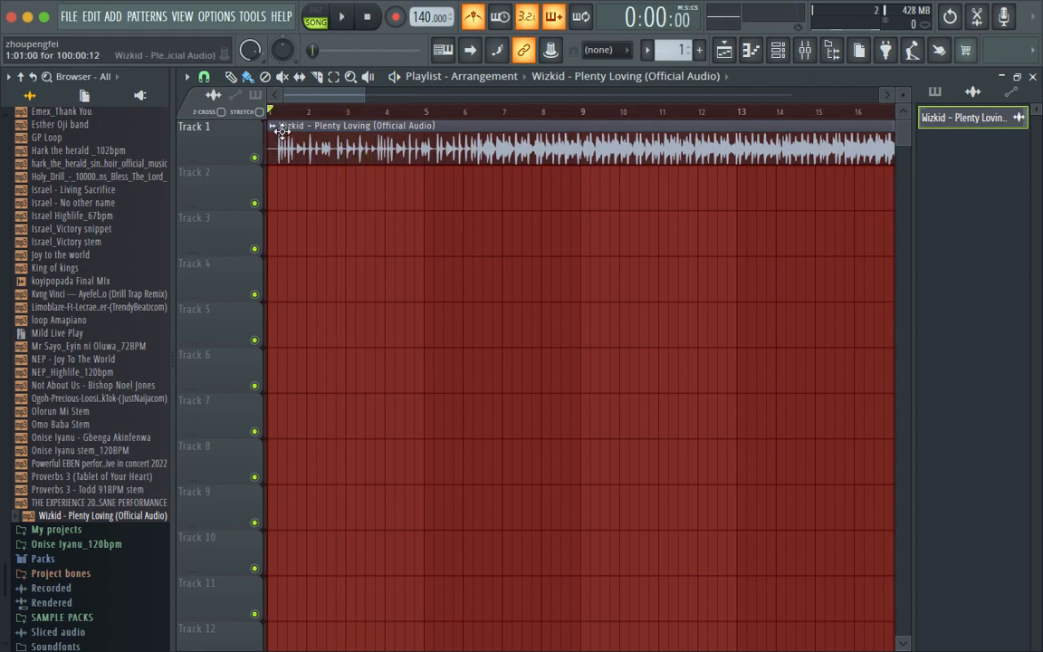
pyautogui.doubleClick(317, 148)
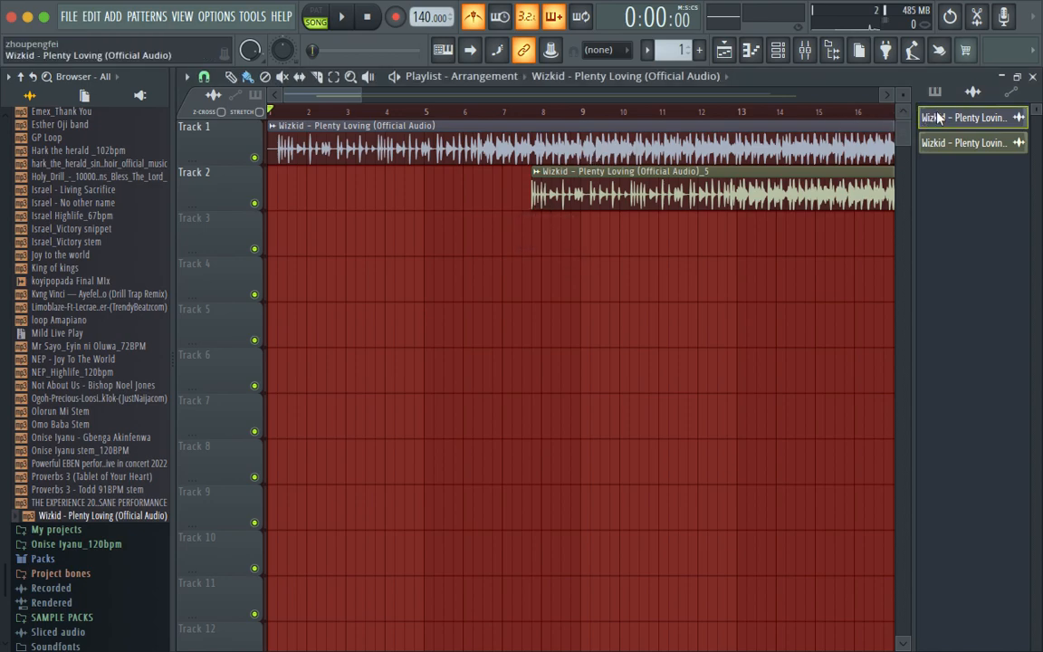
# - Delete the duplicate song entry so only the Track 1 clip remains
pyautogui.rightClick(969, 117)
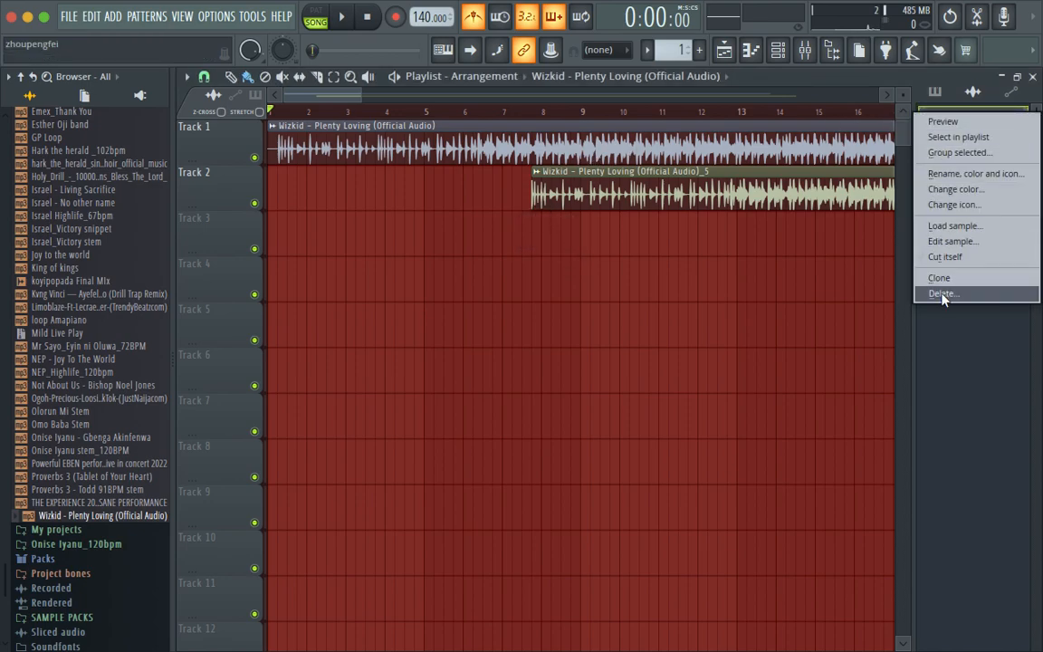
pyautogui.click(943, 294)
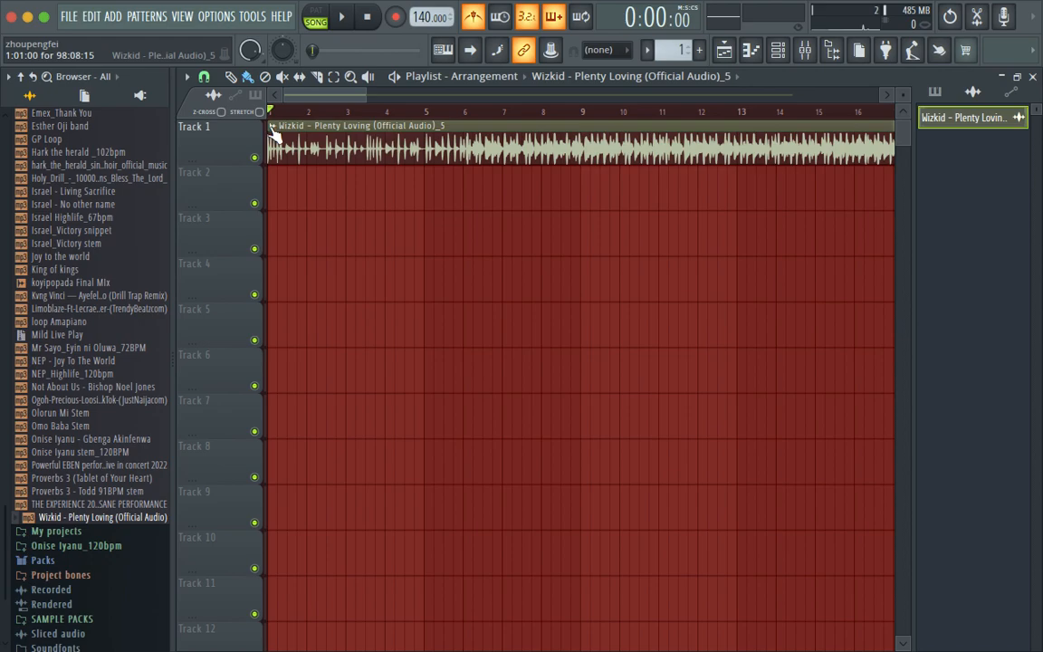
# - Detect the song clip's tempo with a chosen range and set the project to the detected 110 BPM
pyautogui.rightClick(362, 145)
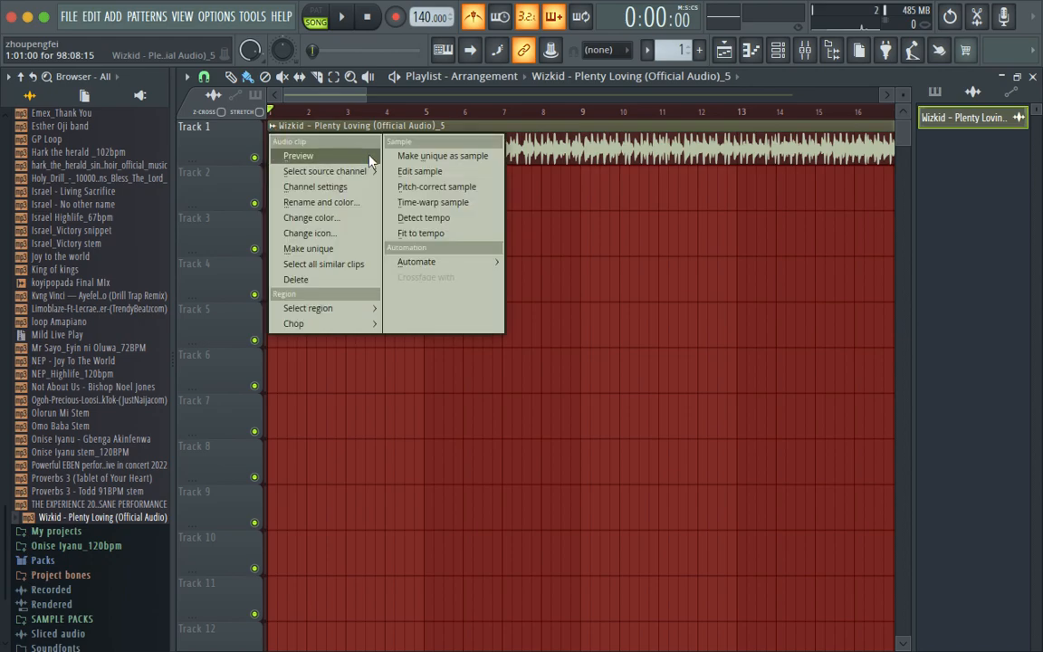
pyautogui.moveTo(423, 217)
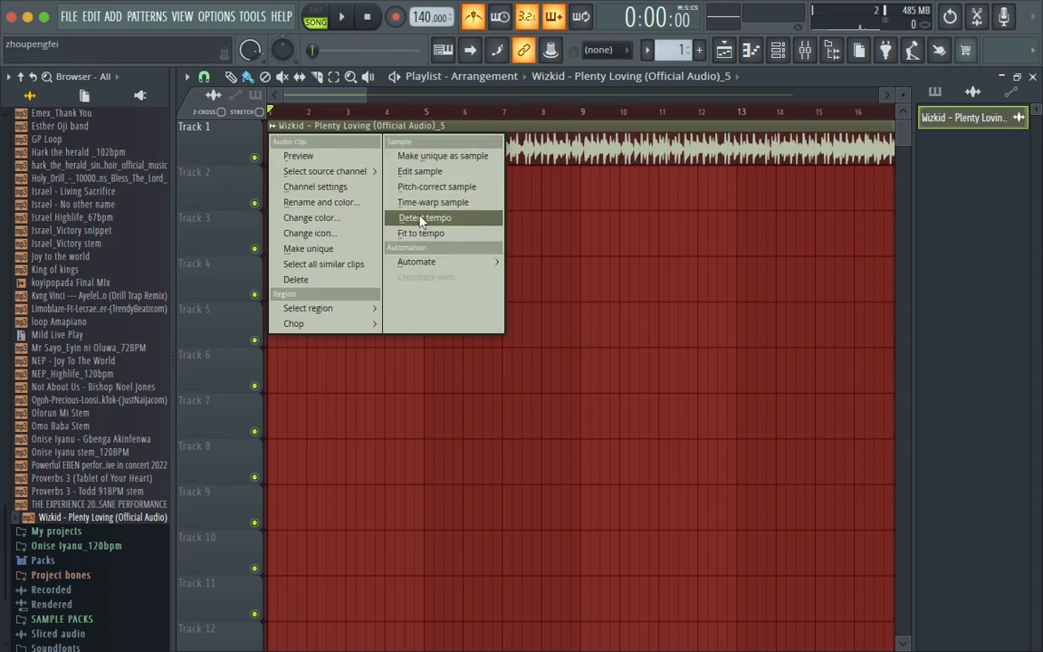
pyautogui.click(425, 217)
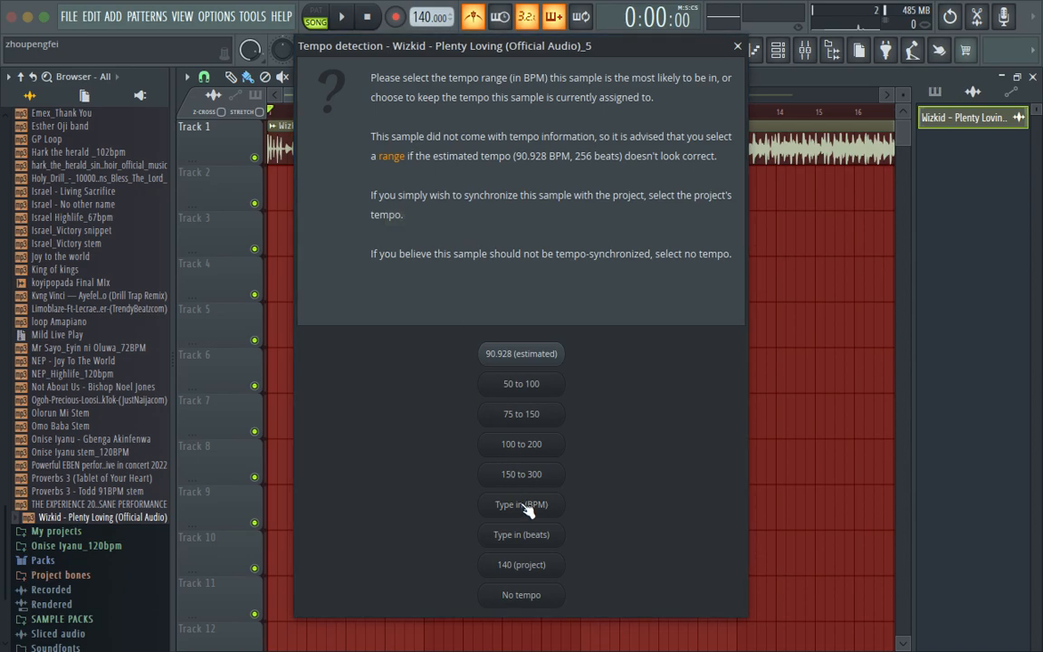
pyautogui.moveTo(522, 413)
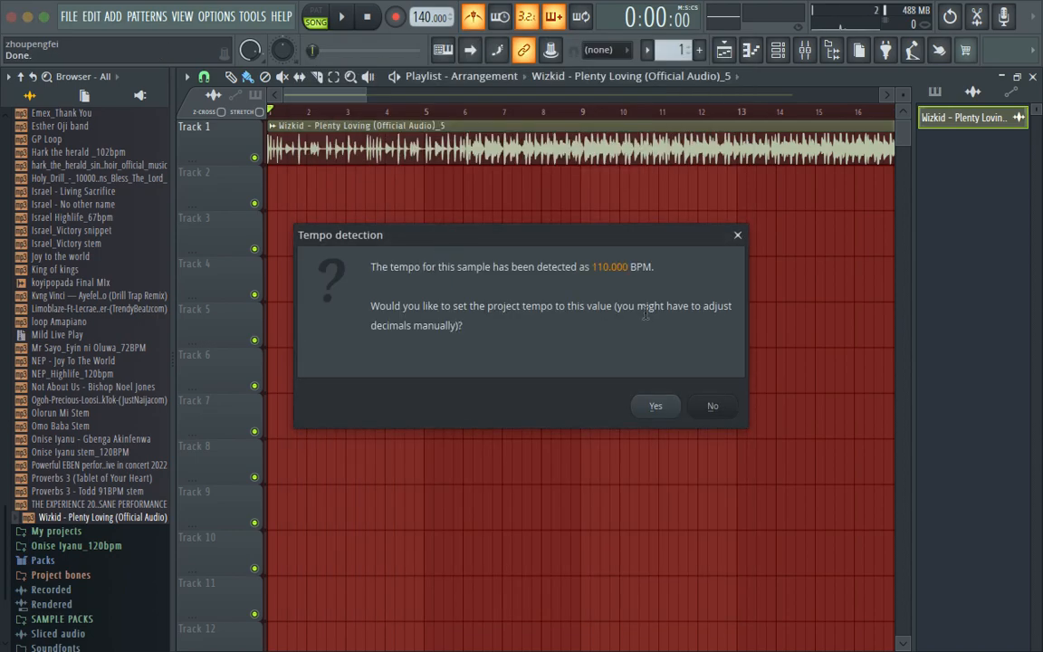
pyautogui.moveTo(625, 275)
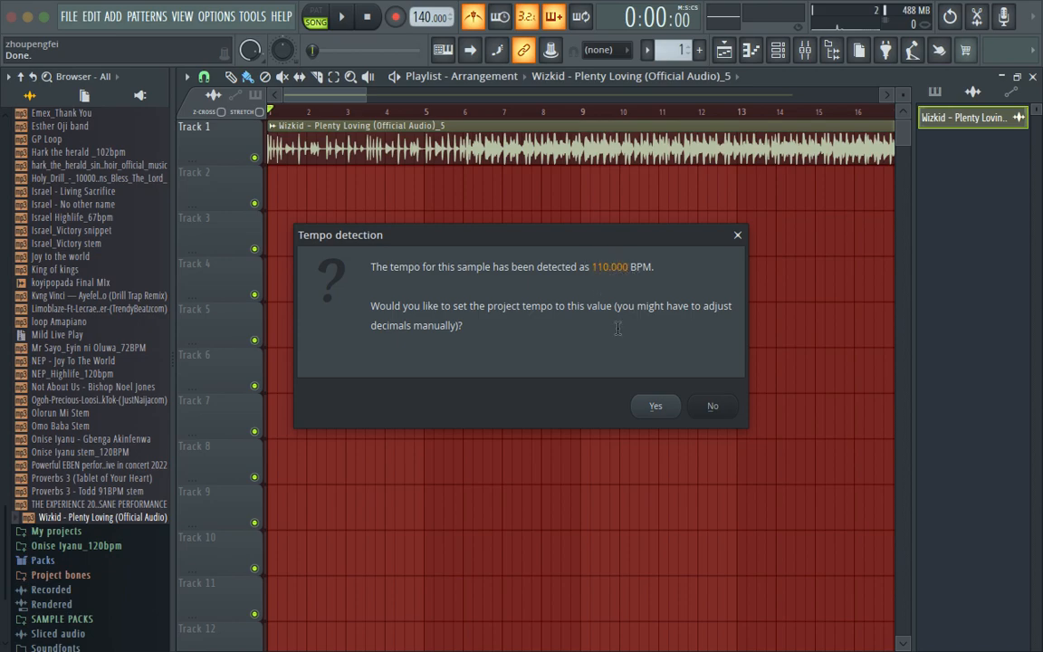
pyautogui.click(737, 235)
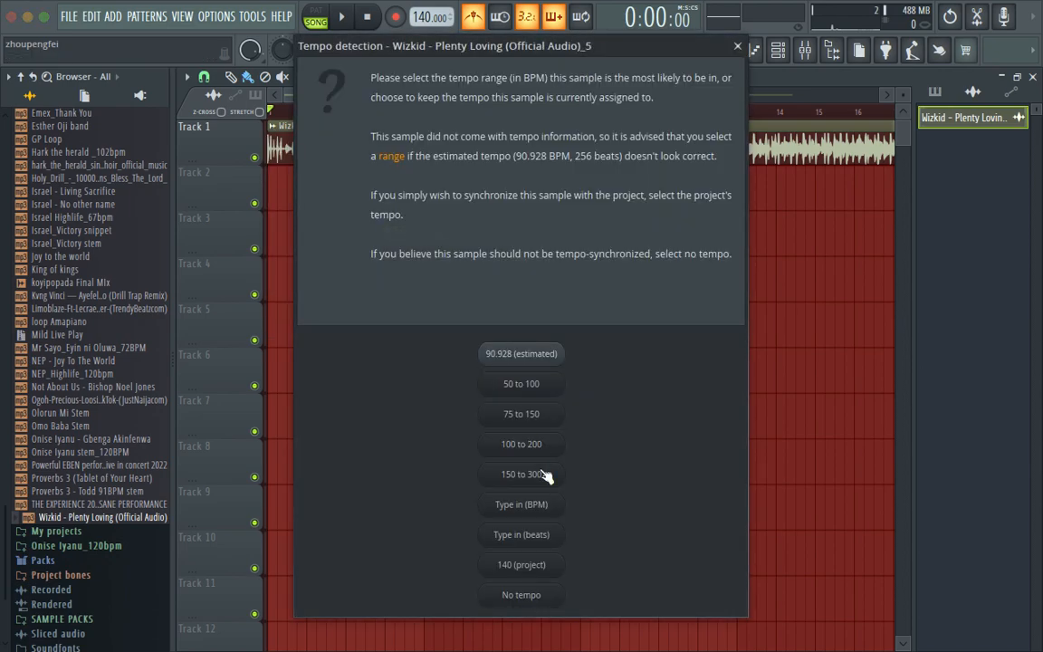
pyautogui.click(522, 503)
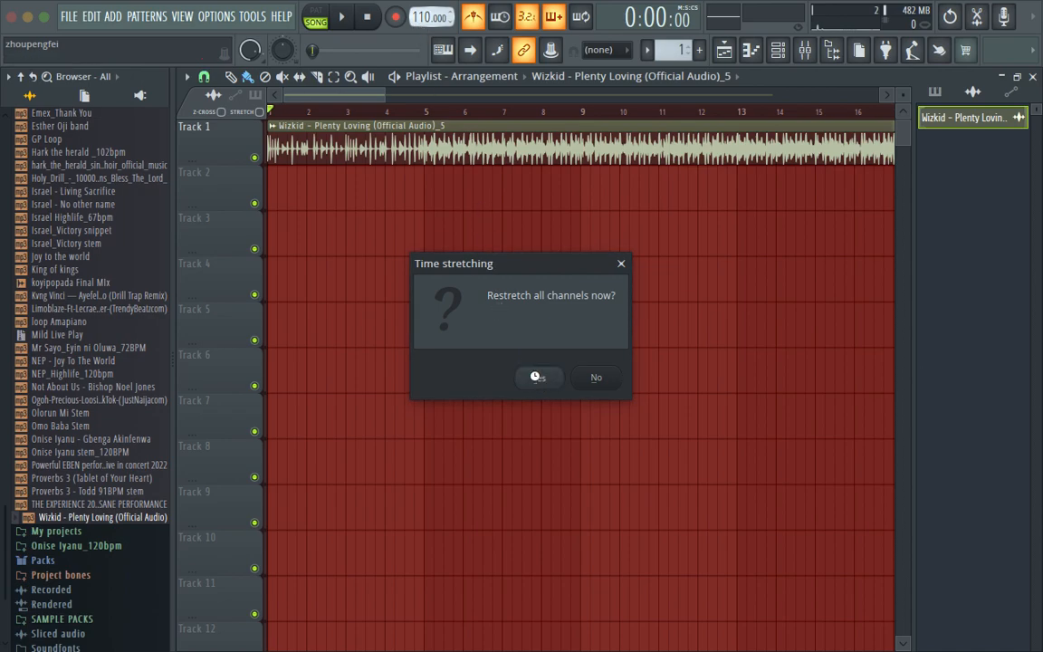
# - Restretch all channels to 110 BPM, close the clip settings, and start a new project
pyautogui.click(538, 376)
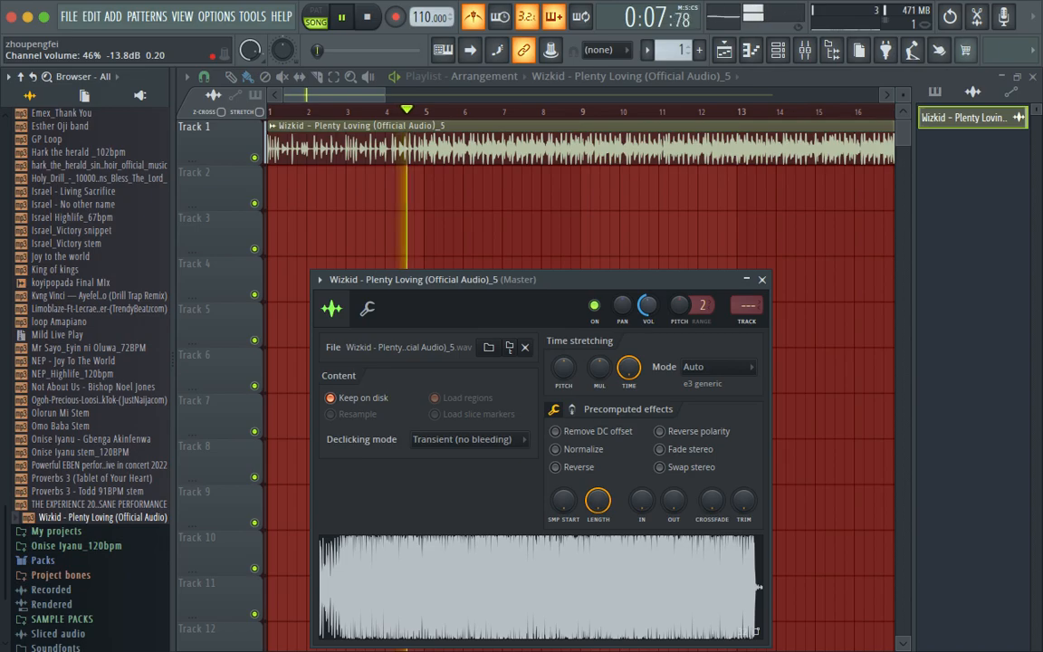
pyautogui.click(761, 279)
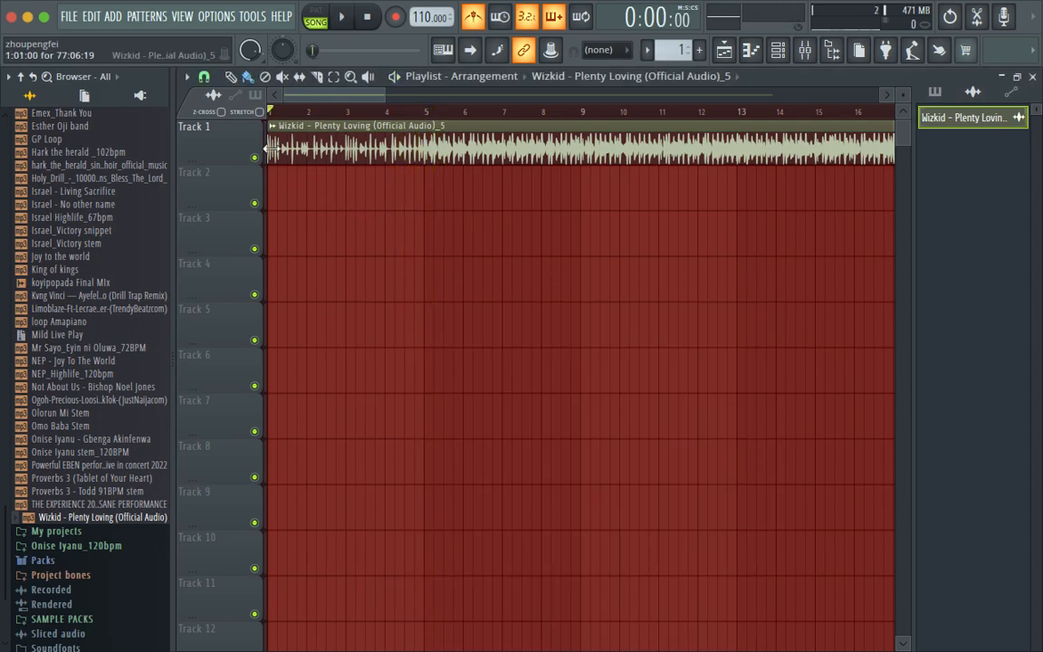
pyautogui.click(68, 17)
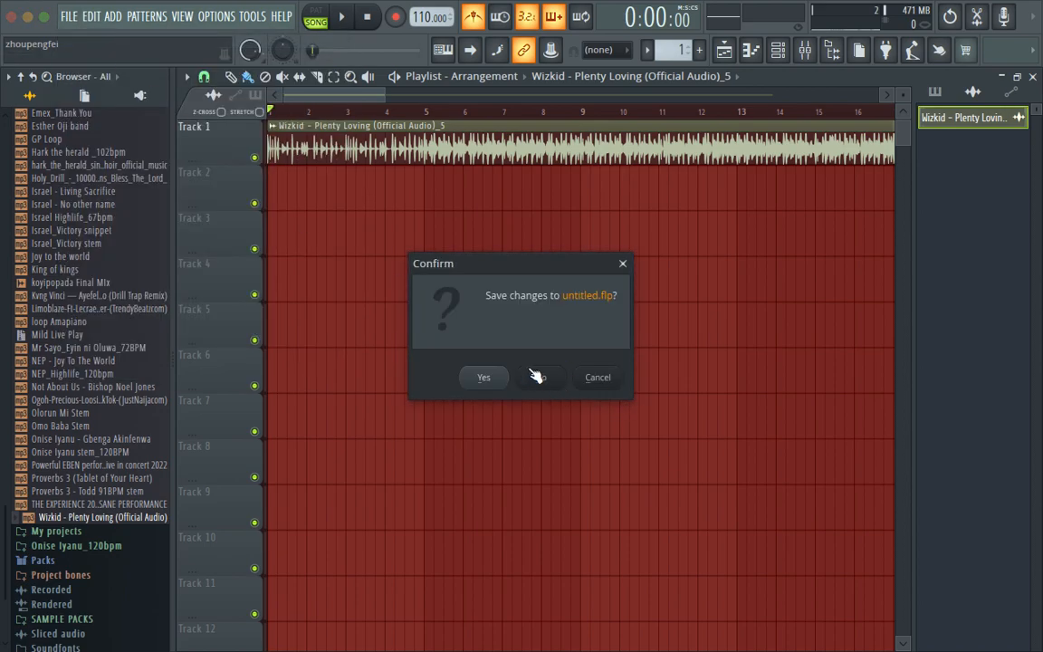
# - Discard the old project's changes and browse SAMPLE PACKS > Mild Splice to the guitar lead loop
pyautogui.click(538, 378)
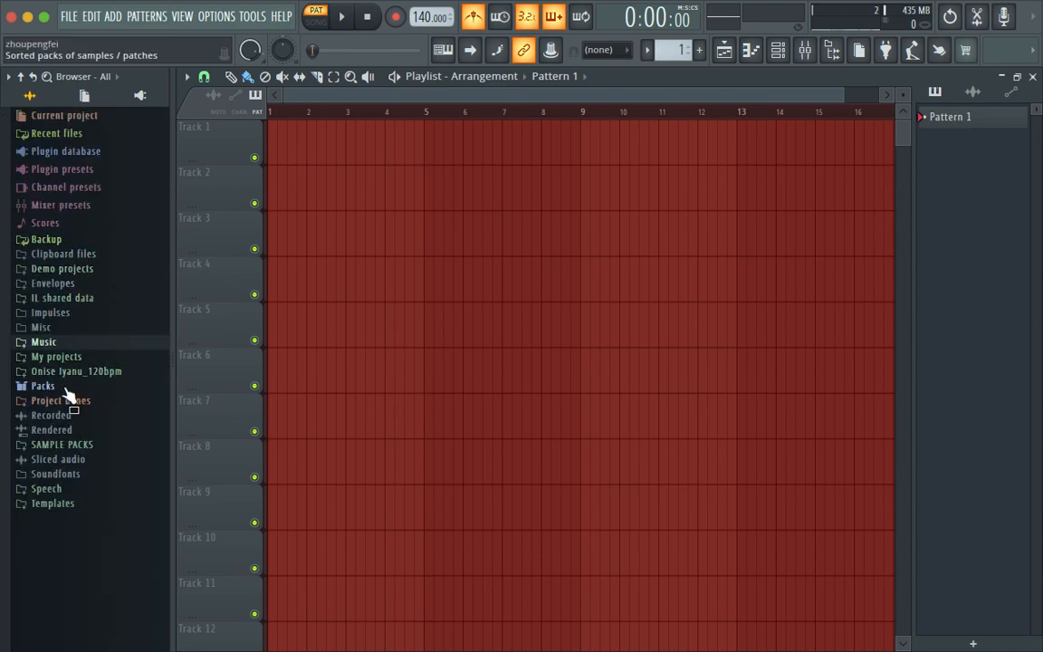
pyautogui.click(61, 443)
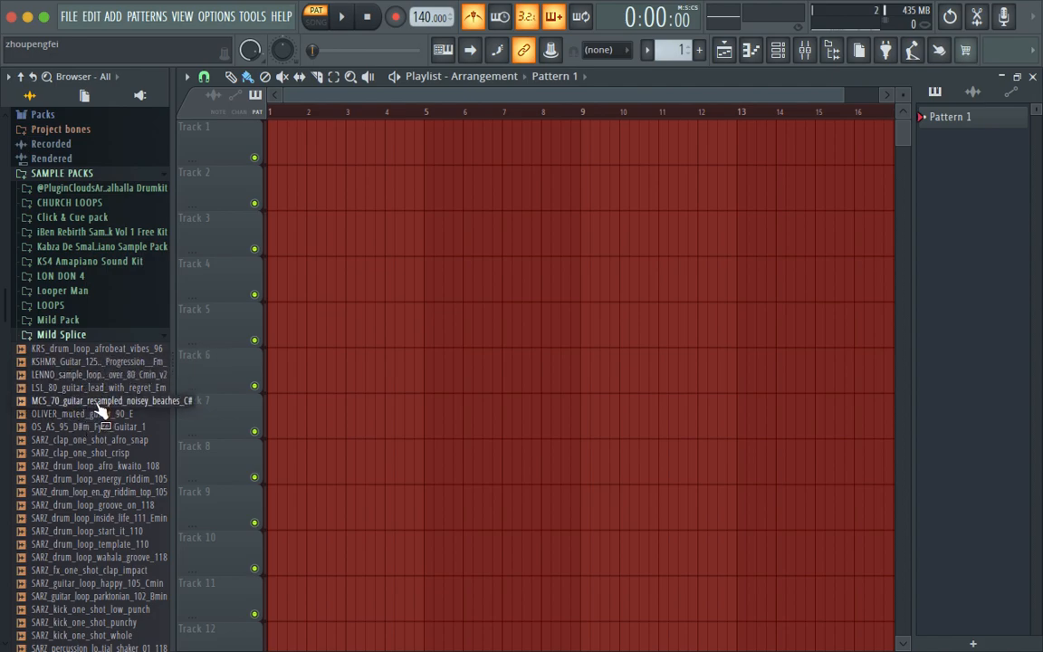
pyautogui.click(99, 388)
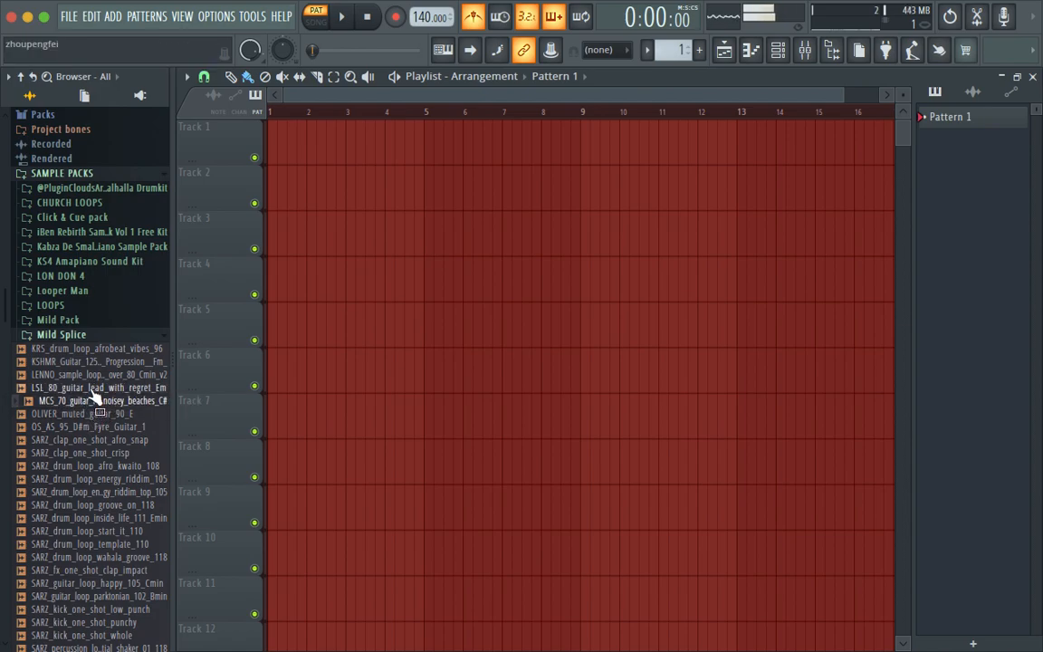
# - Place LSL_80_guitar_lead_with_regret_Em on Track 1, set tempo to 100 BPM, and play it
pyautogui.moveTo(98, 387); pyautogui.dragTo(286, 196)
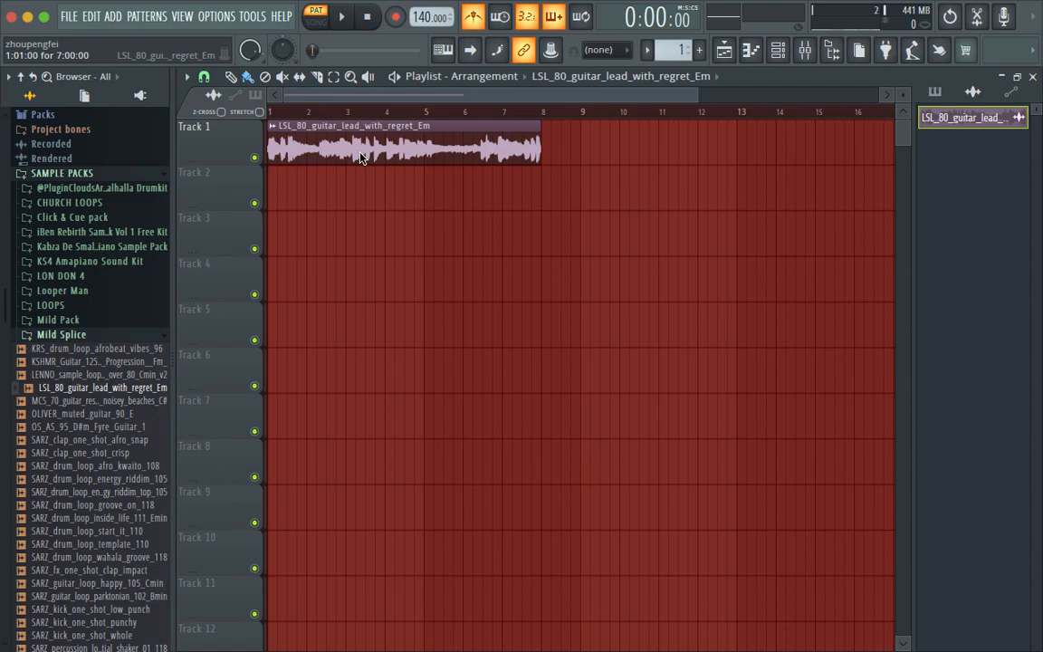
pyautogui.click(315, 16)
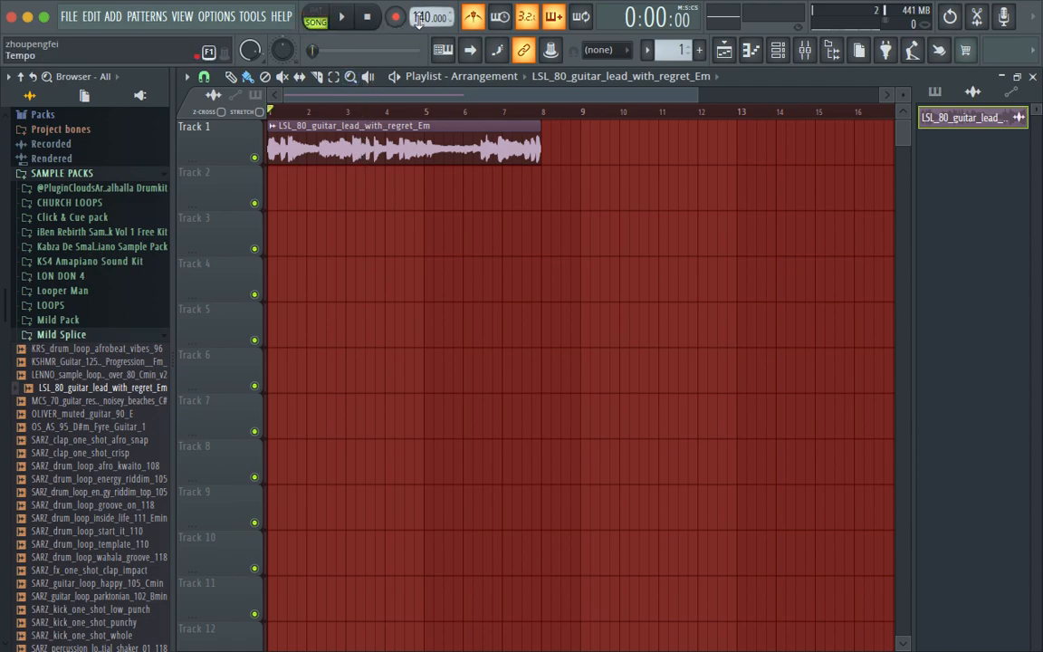
pyautogui.click(340, 16)
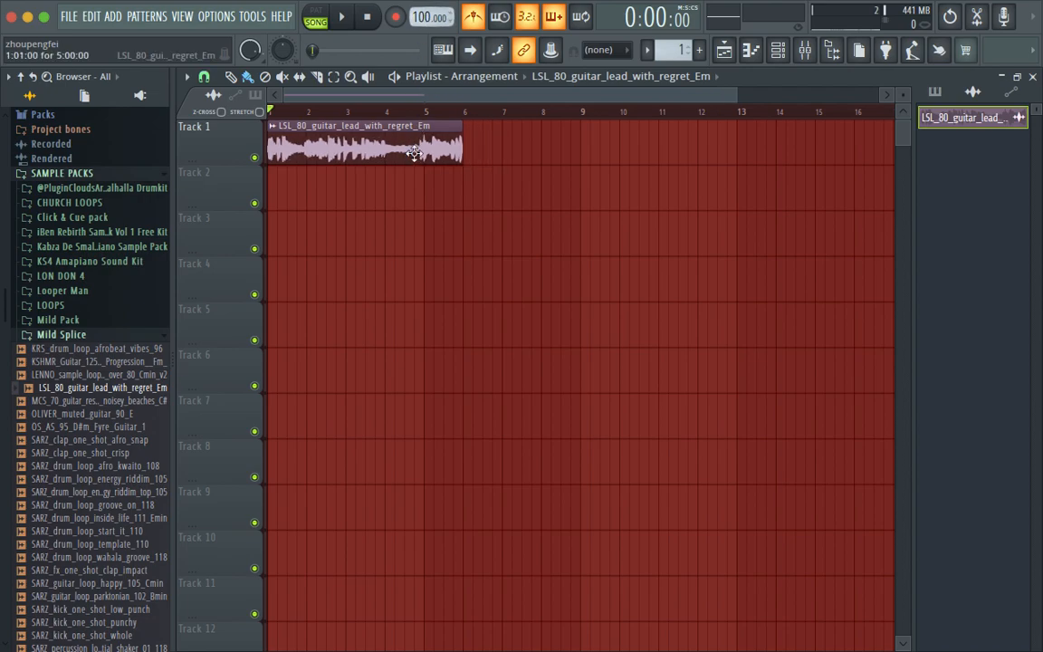
pyautogui.click(340, 16)
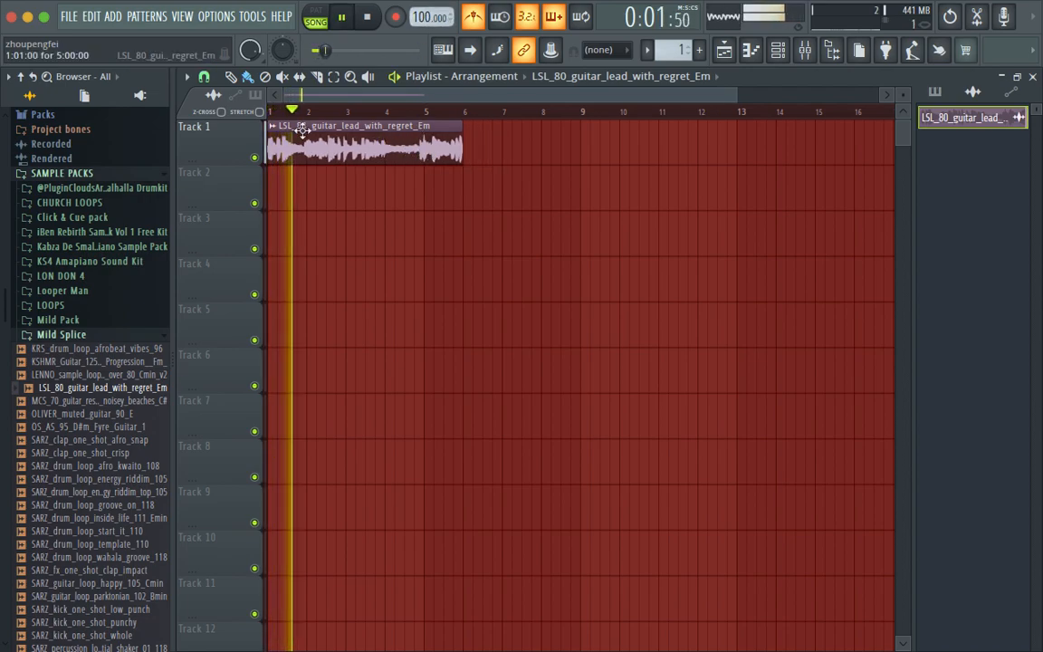
# - Set the guitar loop's time stretching to Stretch mode with TIME 4:00:00 so it fills four bars
pyautogui.doubleClick(362, 141)
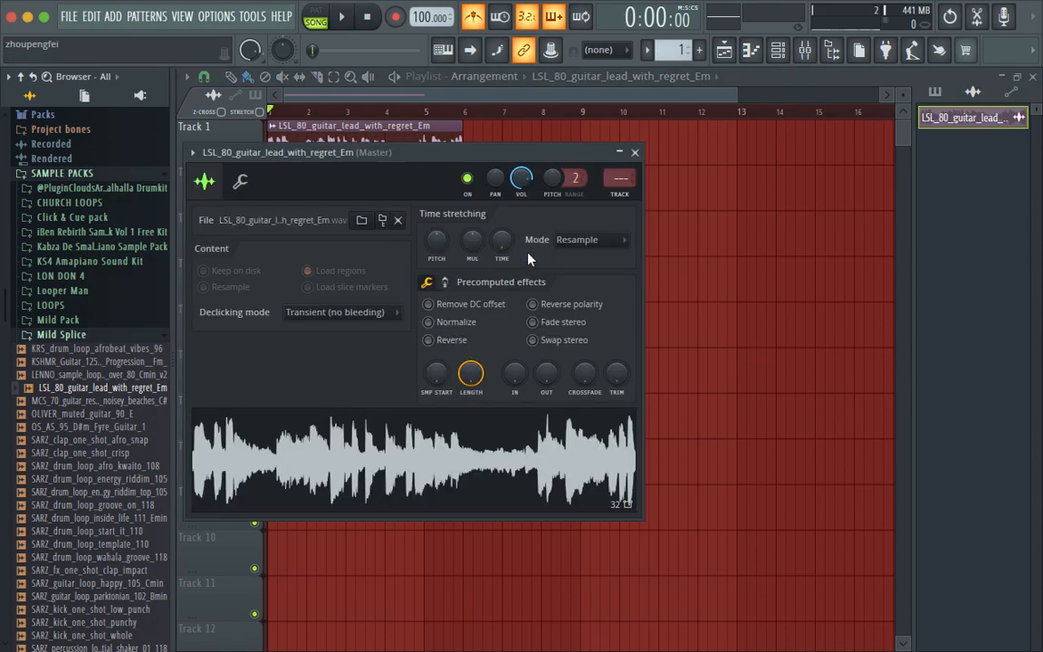
pyautogui.click(589, 239)
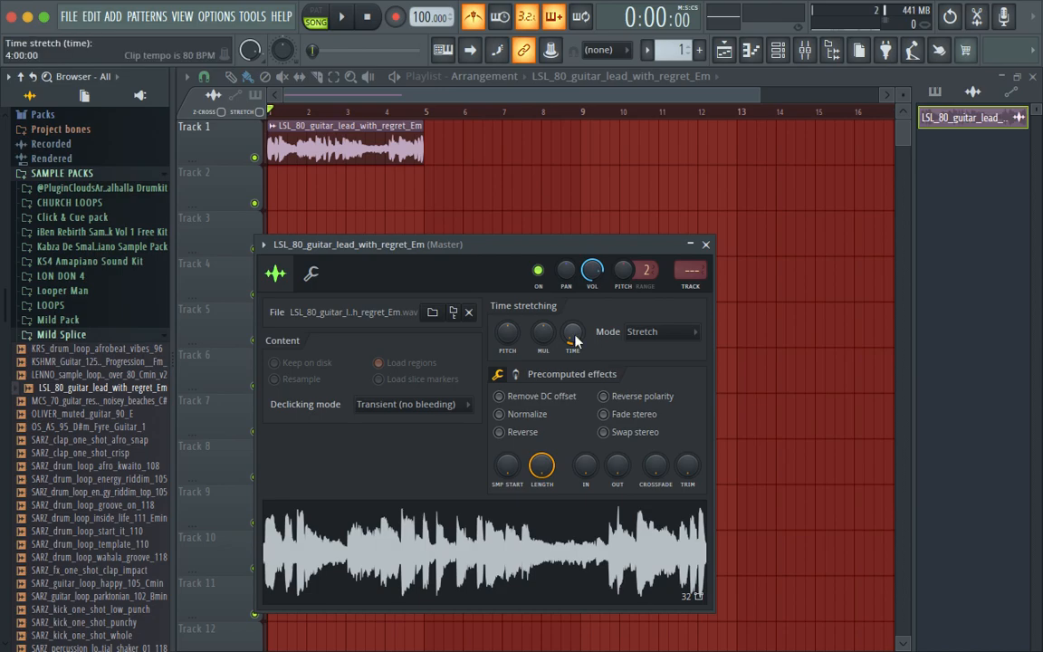
pyautogui.click(341, 16)
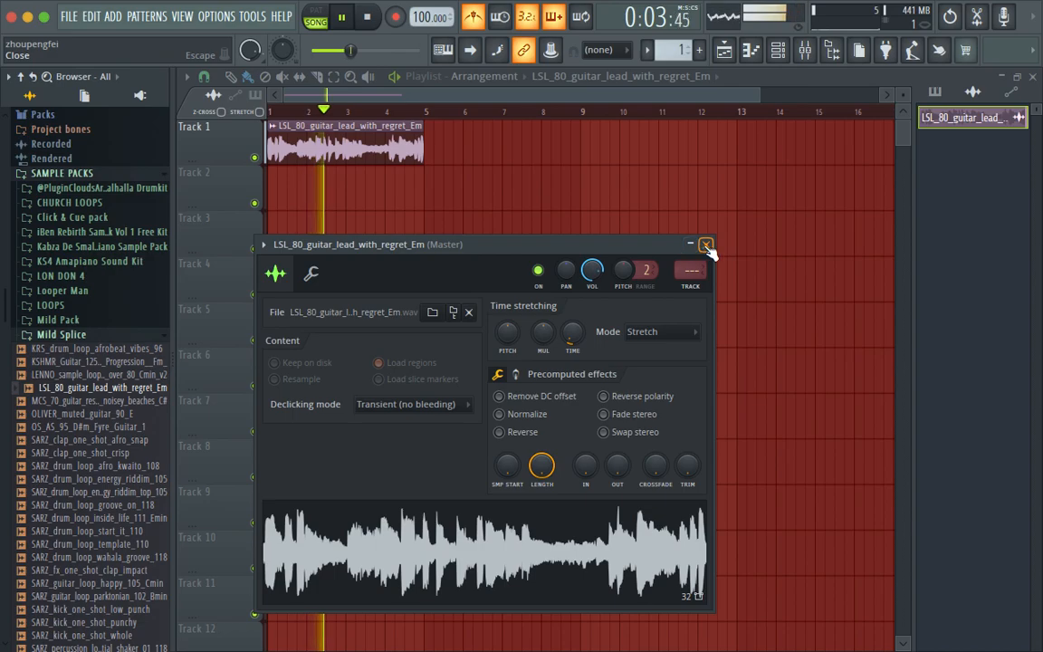
pyautogui.click(706, 245)
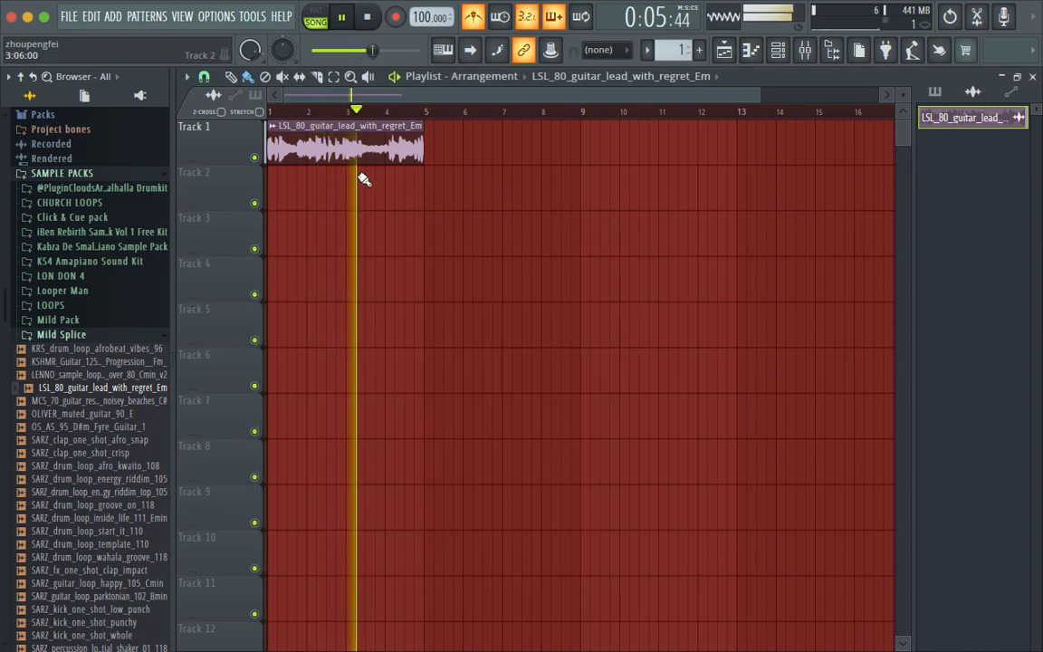